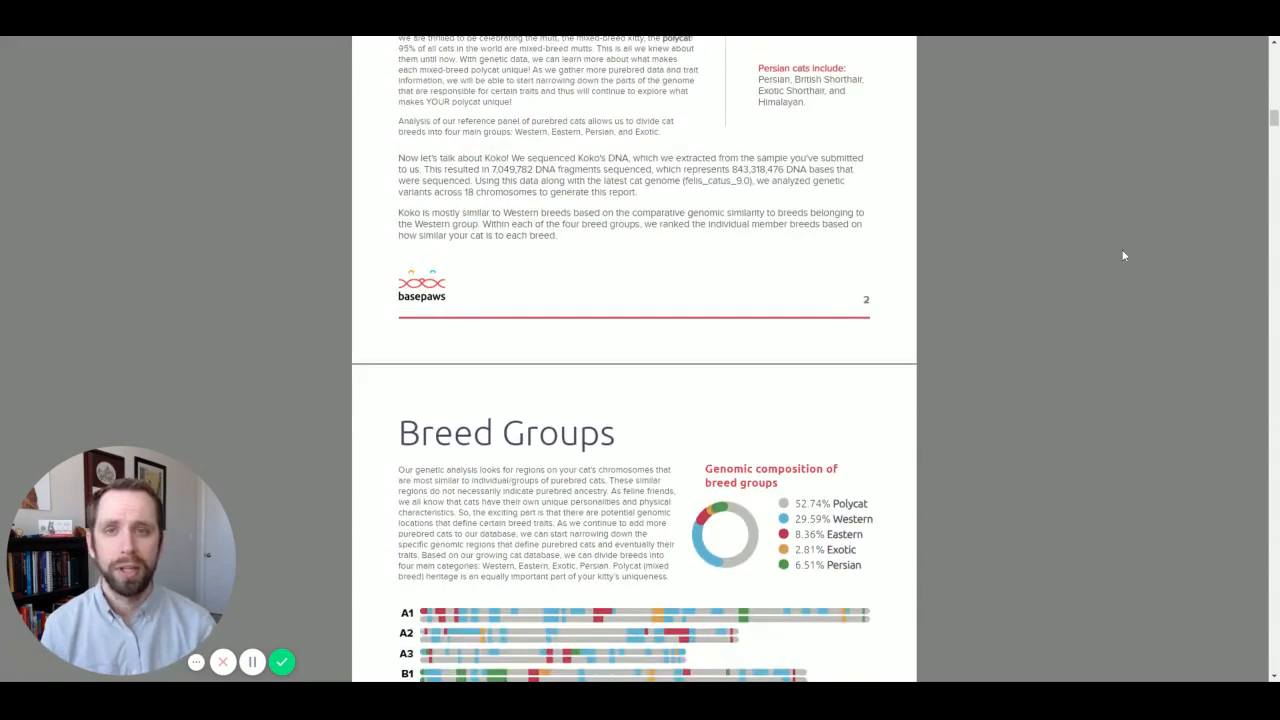
scroll(down, 3)
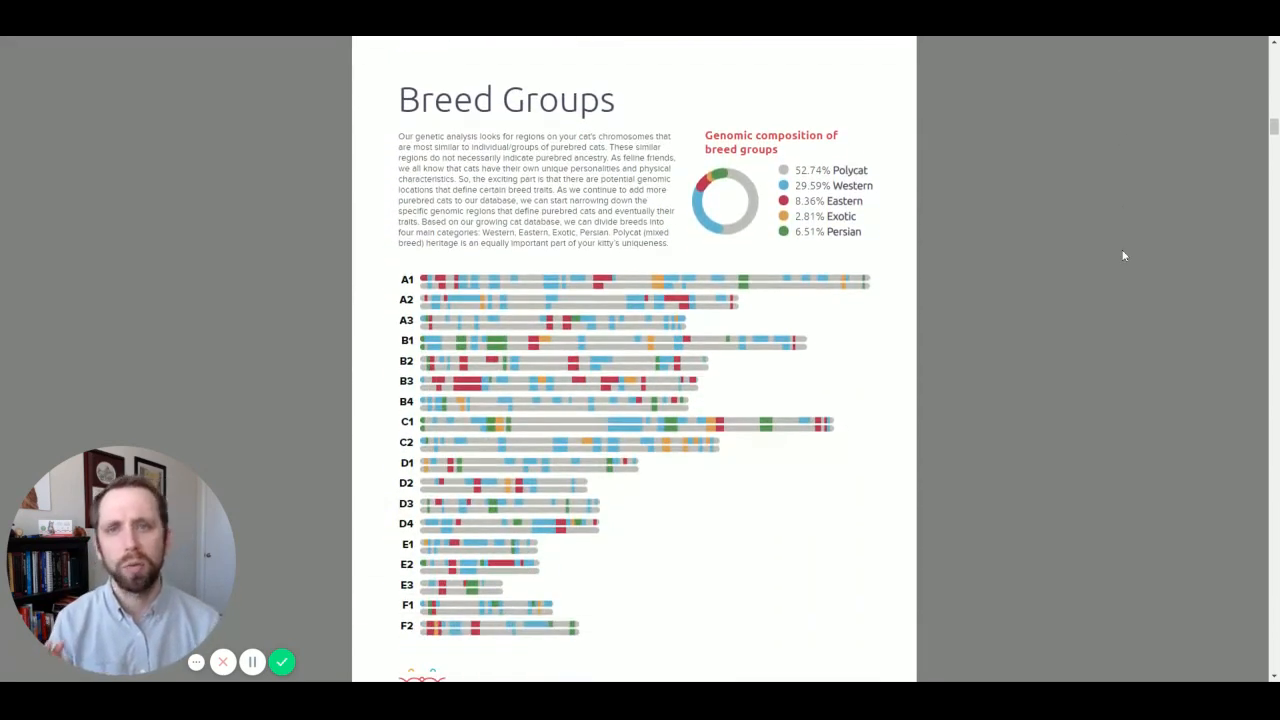